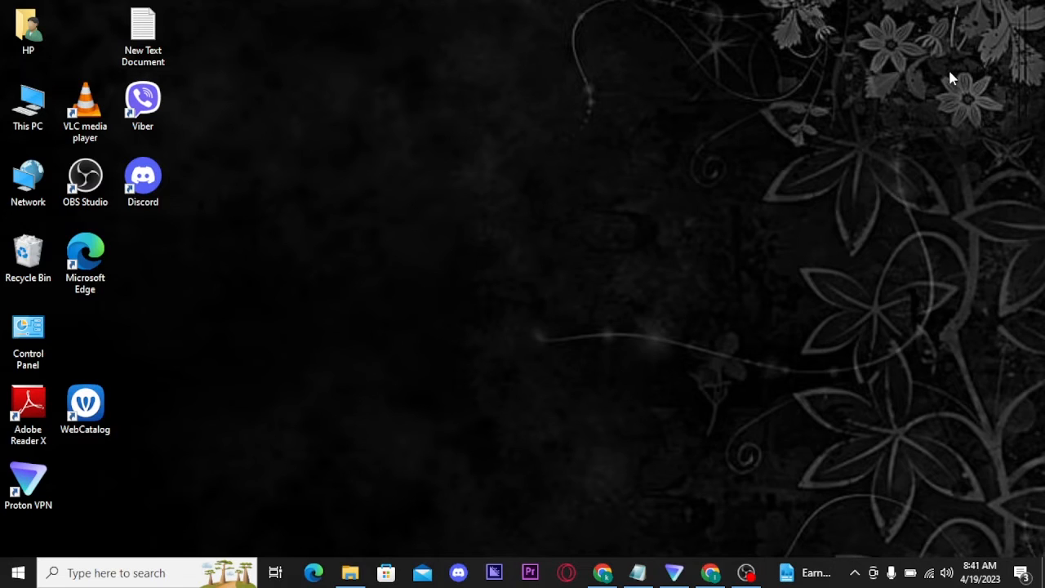
# - Launch Chrome and enter crypto.com as the site address
pyautogui.click(709, 572)
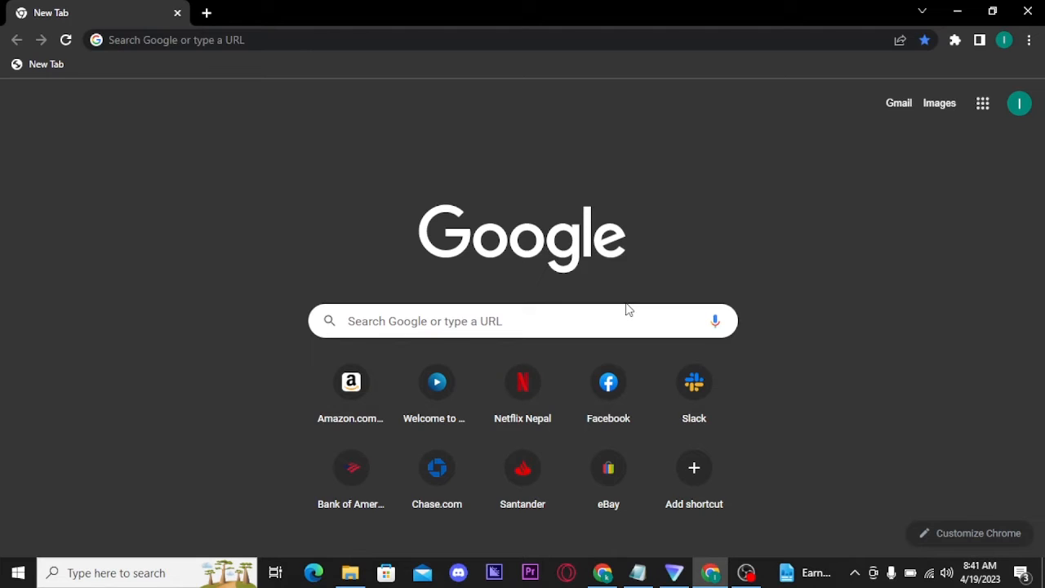
pyautogui.write('crypto.com')
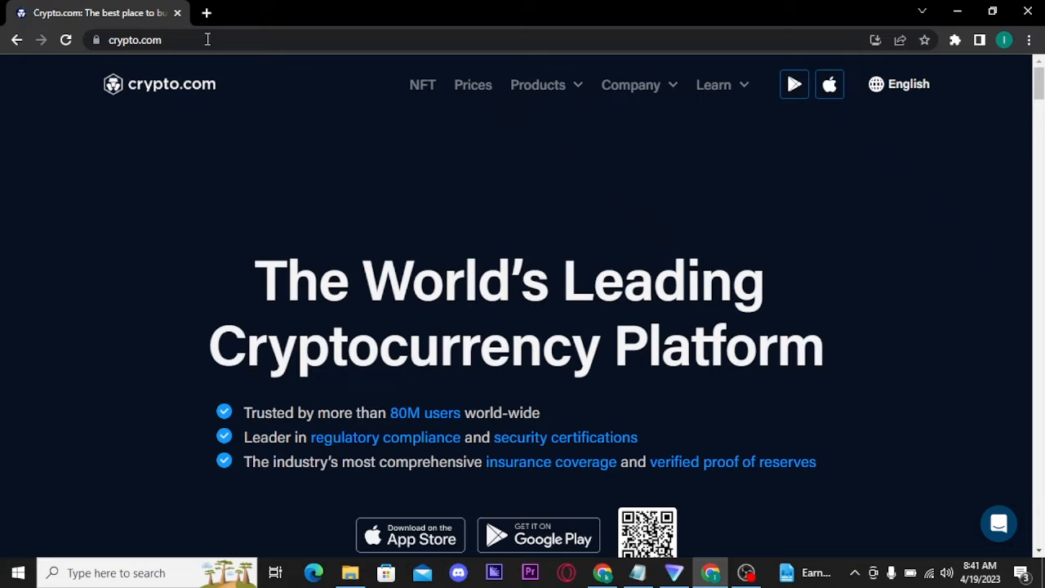
pyautogui.moveTo(273, 64)
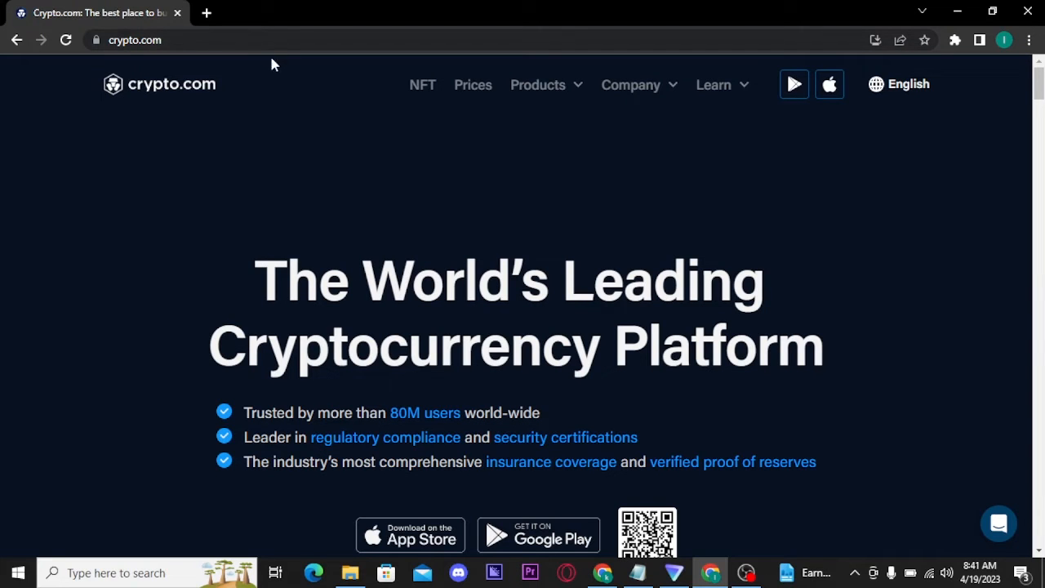
# - Scroll down the homepage to the price list for Bitcoin, Ethereum, Cardano, Dogecoin and Polkadot
pyautogui.scroll(-3)
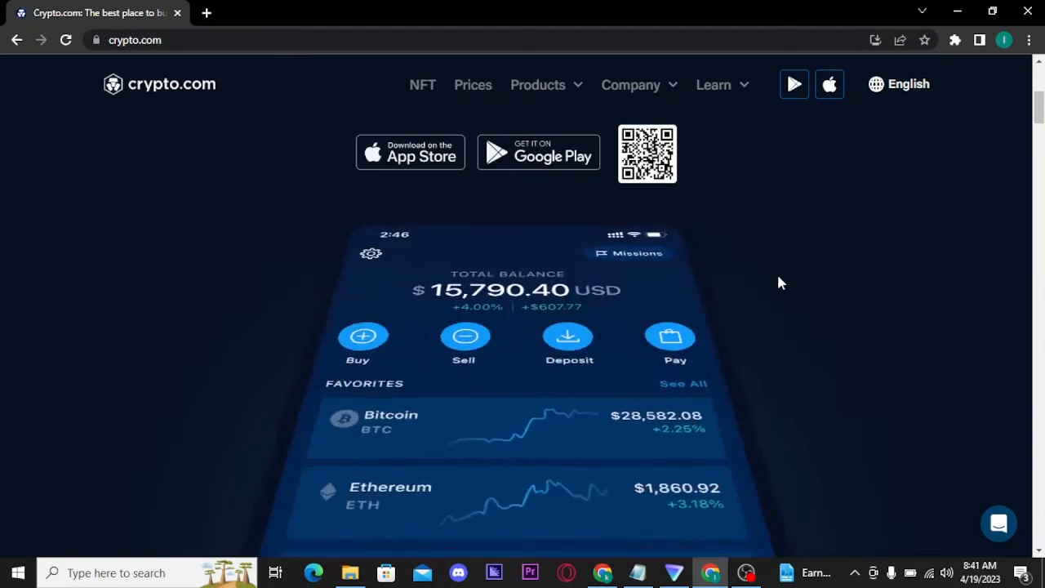
pyautogui.scroll(-3)
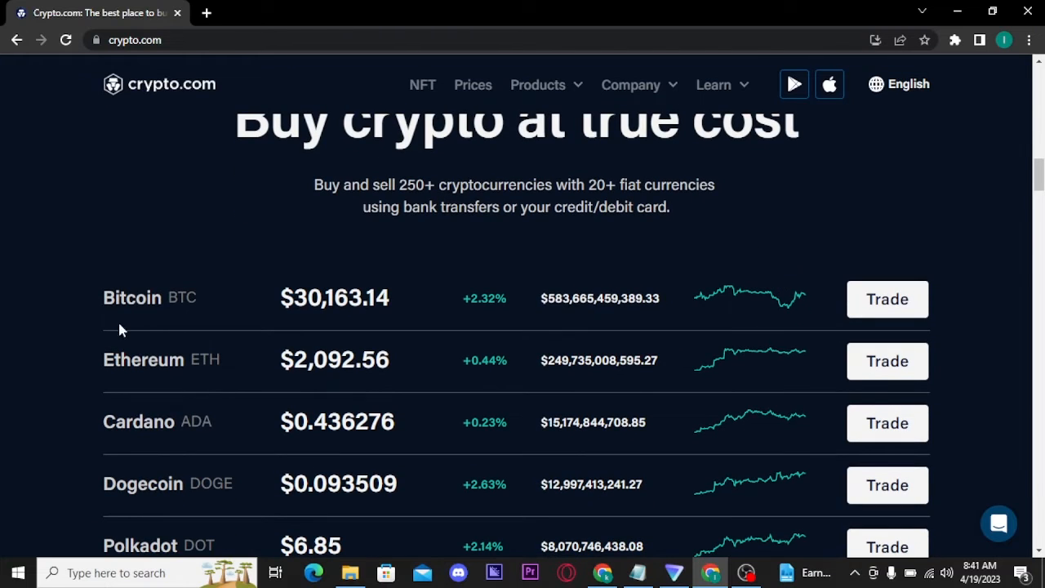
pyautogui.moveTo(224, 327)
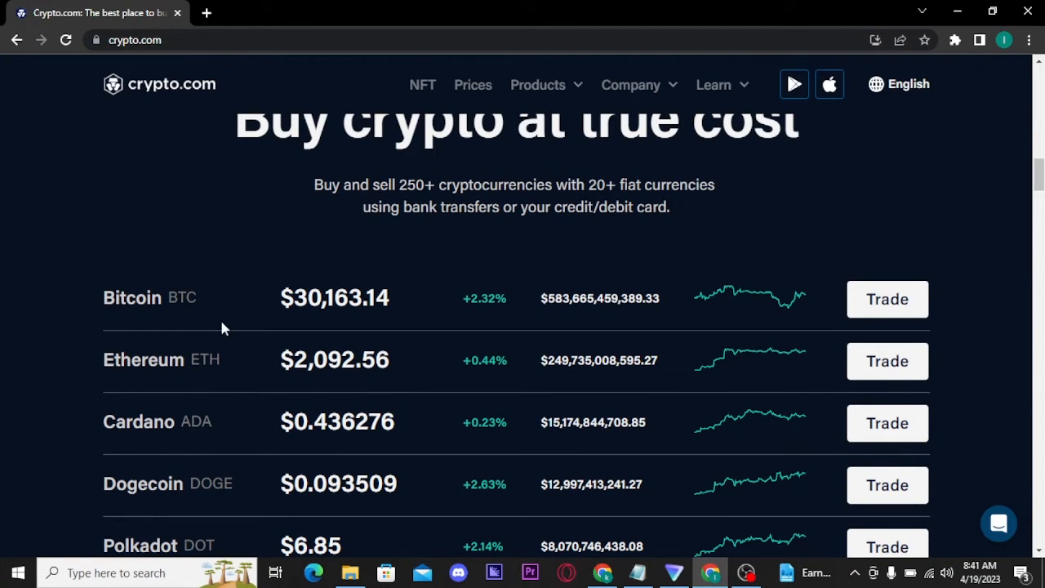
pyautogui.scroll(-3)
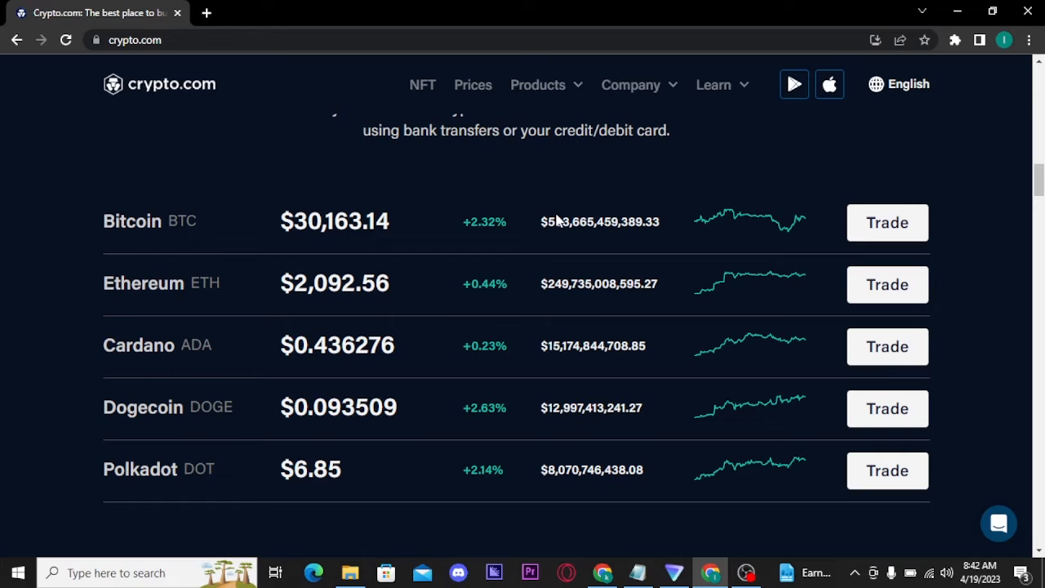
pyautogui.moveTo(814, 334)
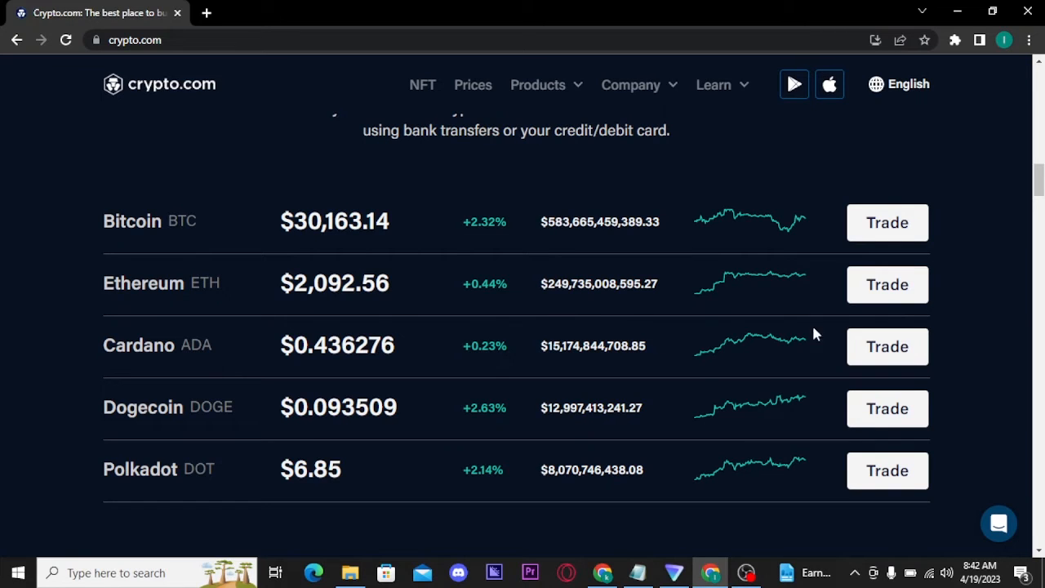
# - Bring up Ethereum's Trade popup and go to the Crypto.com Exchange in a new tab
pyautogui.click(887, 285)
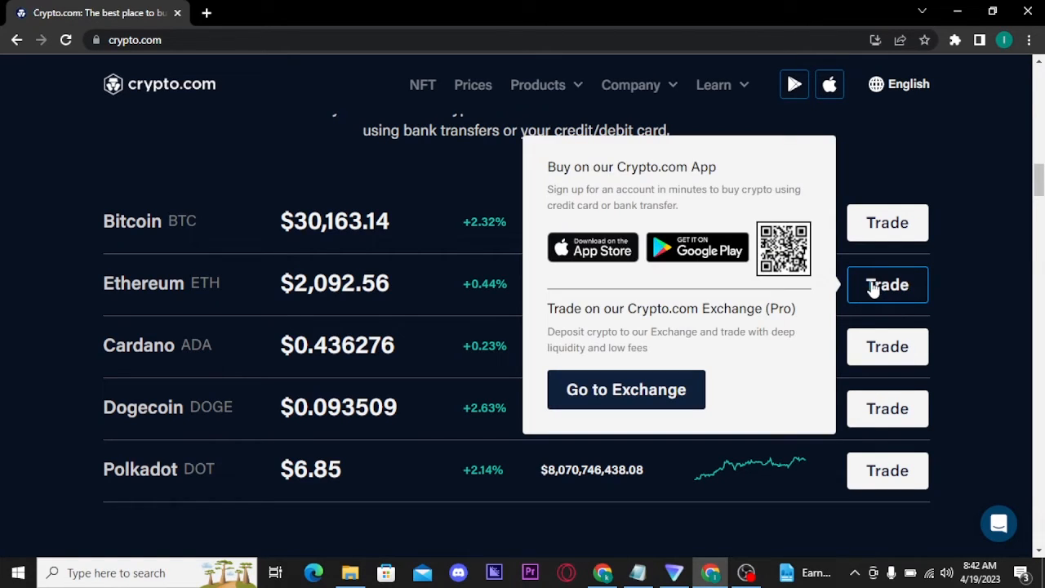
pyautogui.click(537, 84)
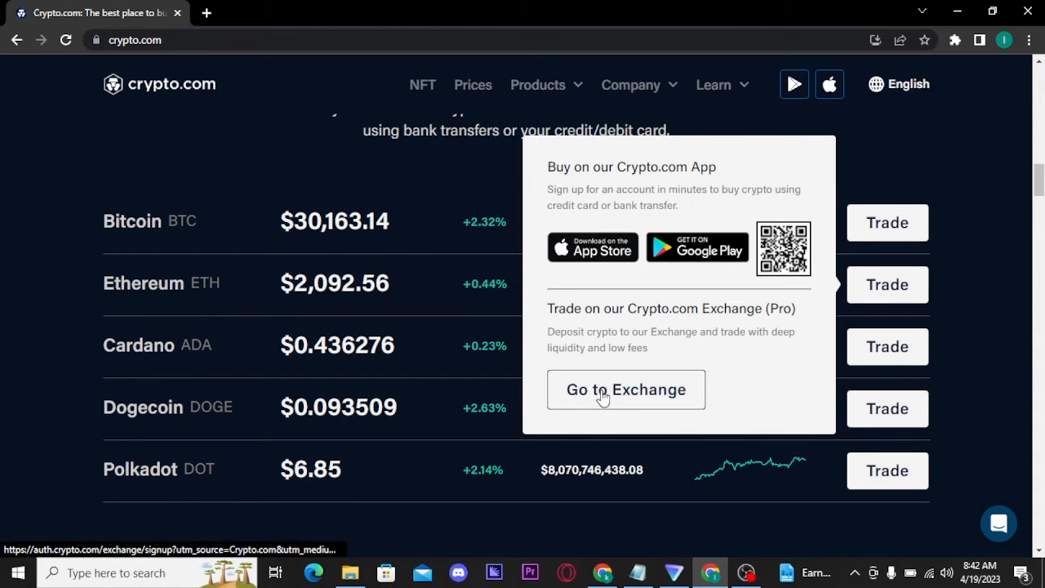
pyautogui.click(626, 389)
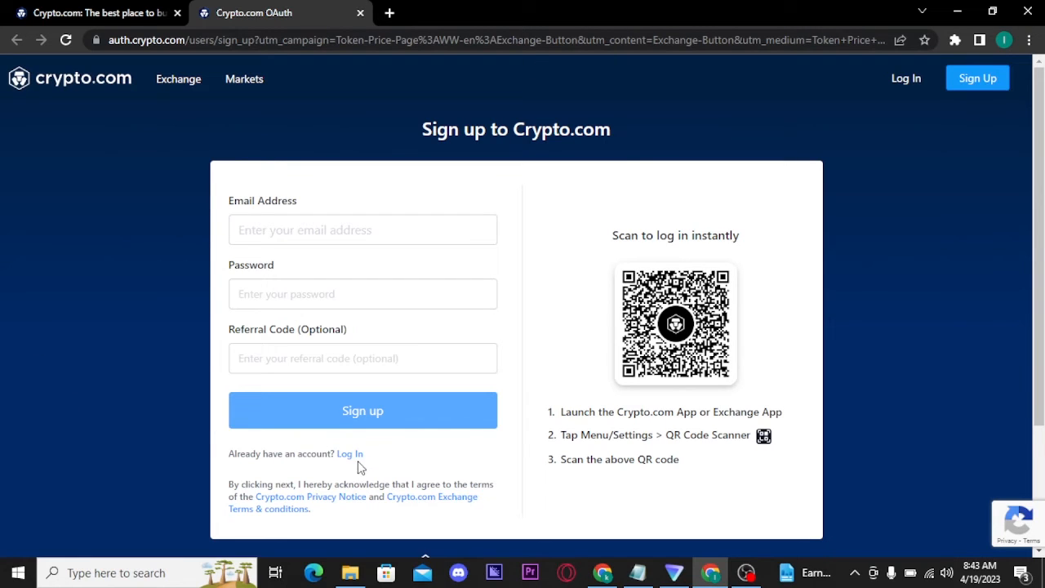
# - Switch from the Exchange sign-up page to the Log in form
pyautogui.click(349, 453)
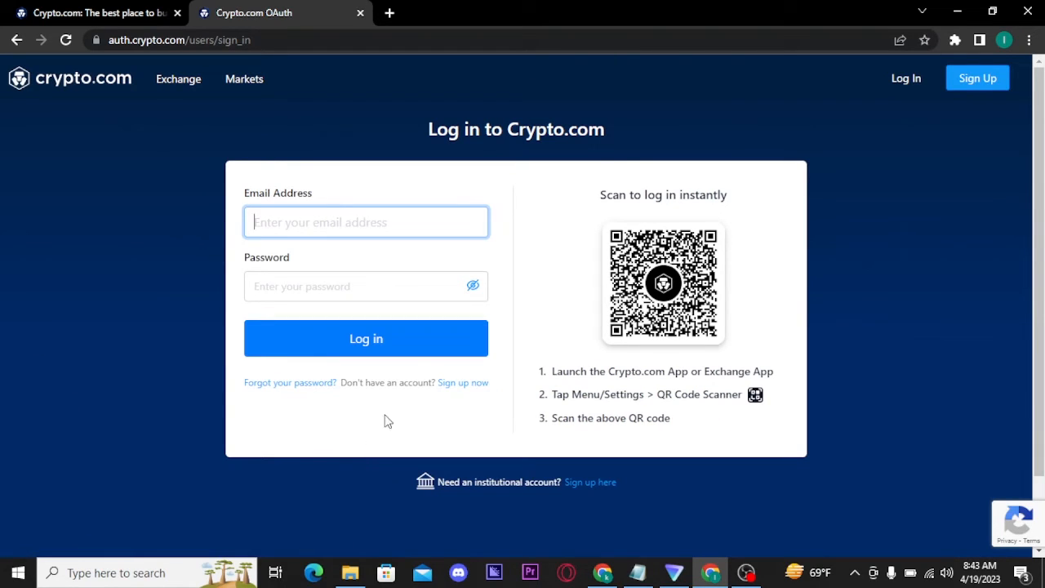
pyautogui.moveTo(285, 276)
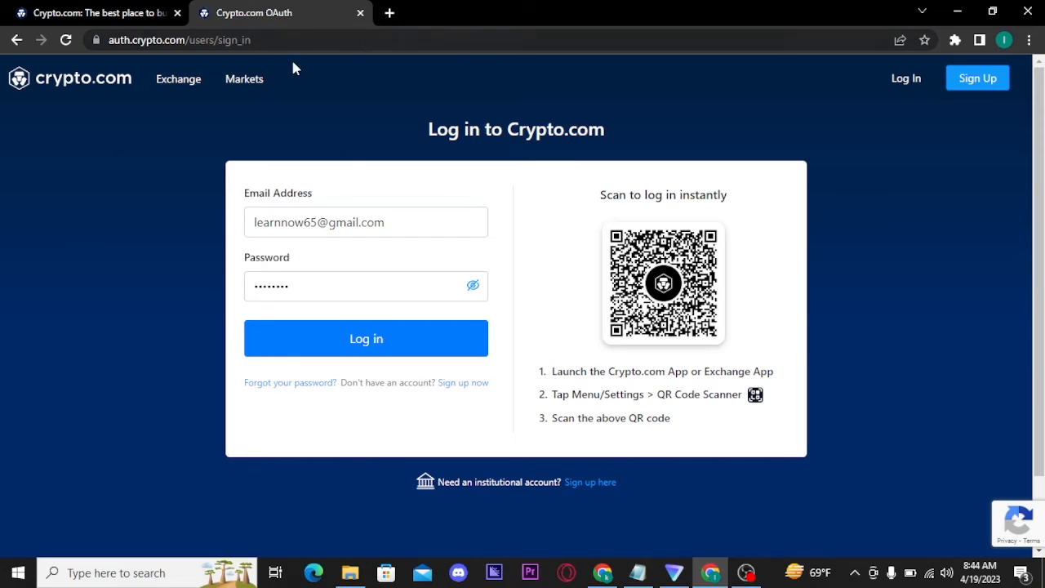
pyautogui.moveTo(290, 382)
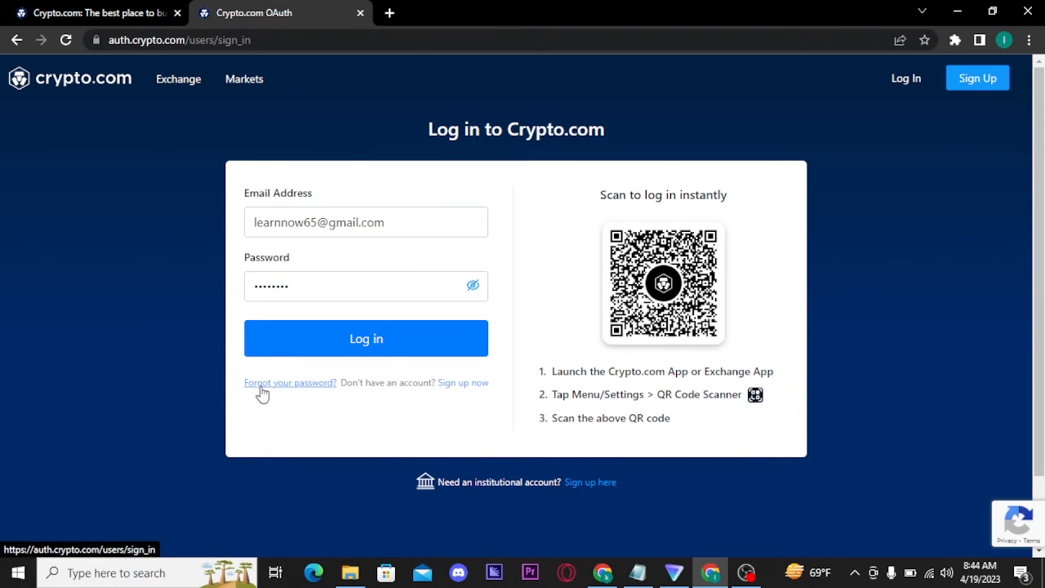
pyautogui.moveTo(401, 414)
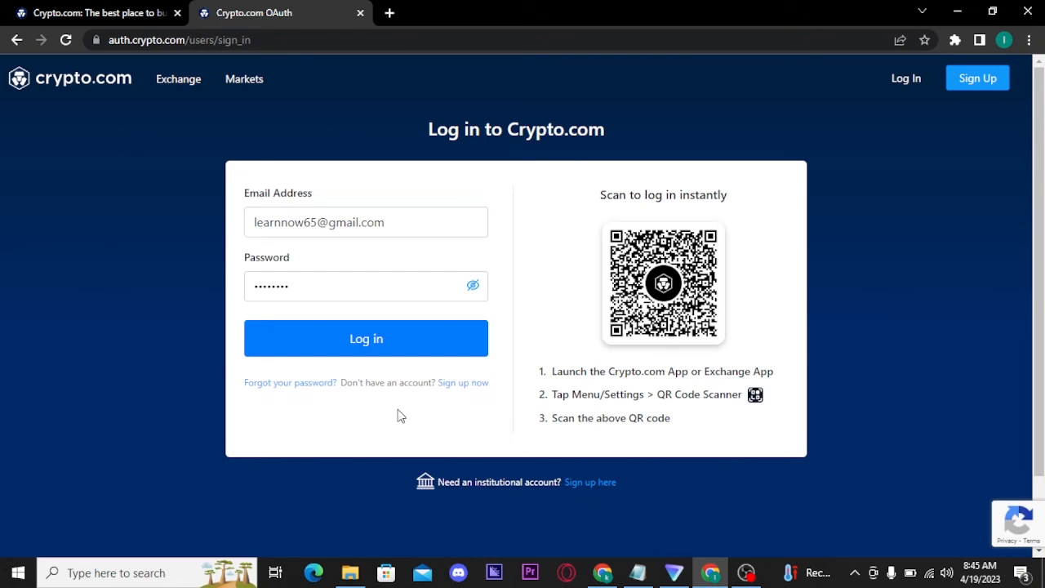
pyautogui.moveTo(291, 382)
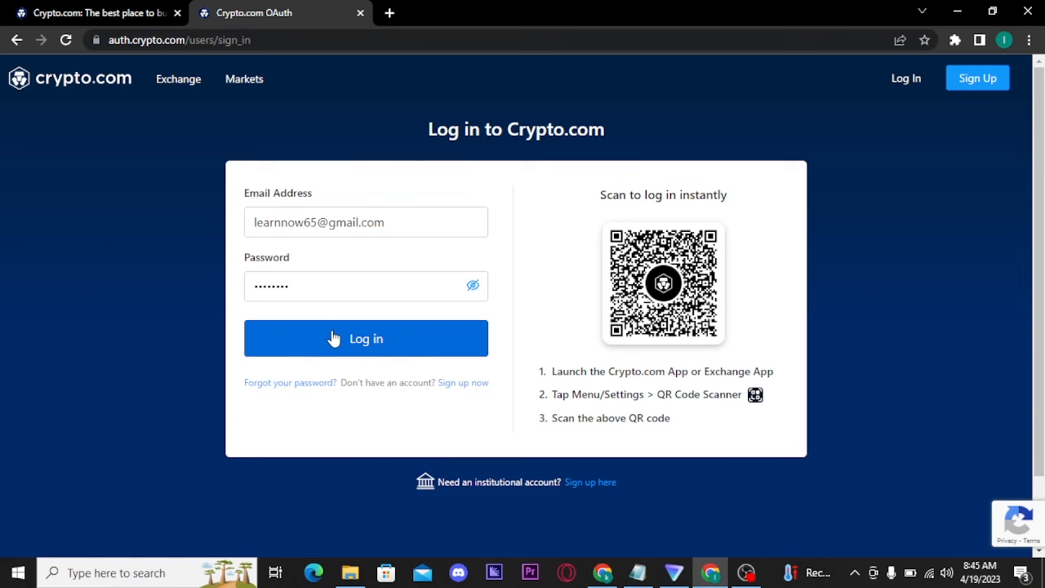
# - Submit the entered email and password with the blue Log in button
pyautogui.click(366, 338)
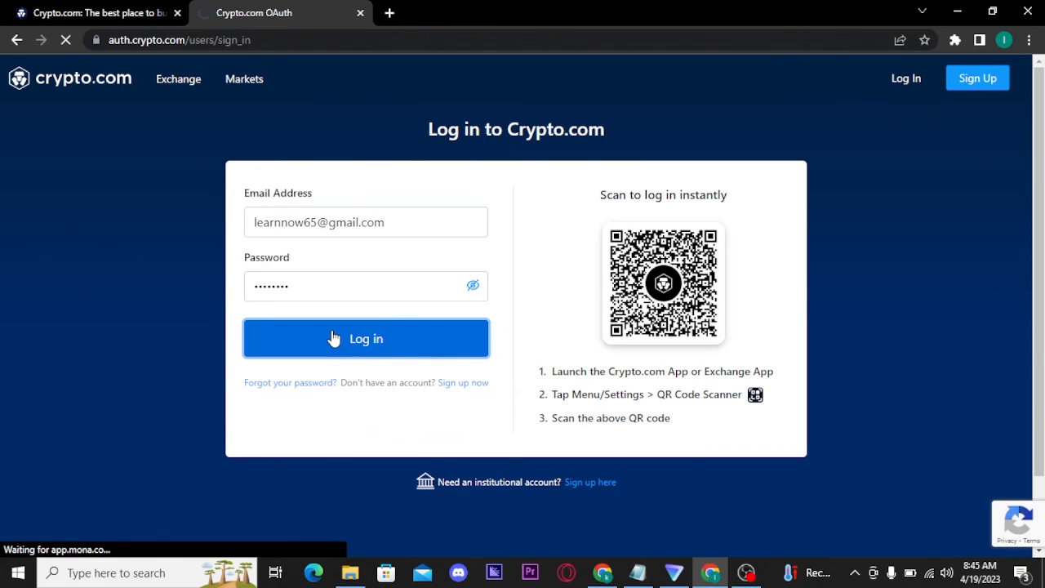